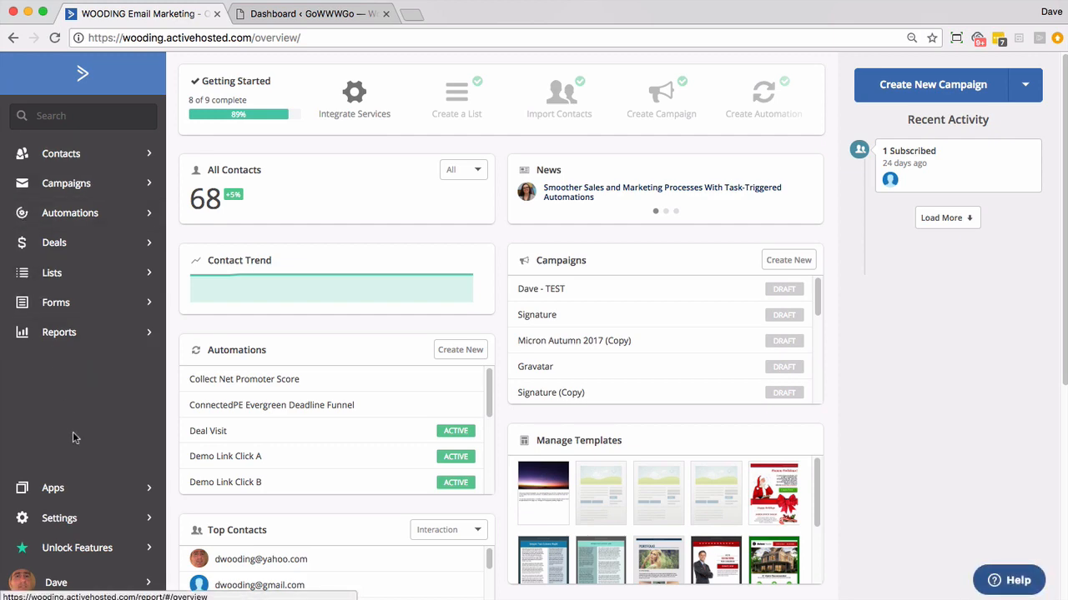
Step: Whitelist gowwwgo.com under Settings > Tracking and select the tracking code for copying
click(59, 517)
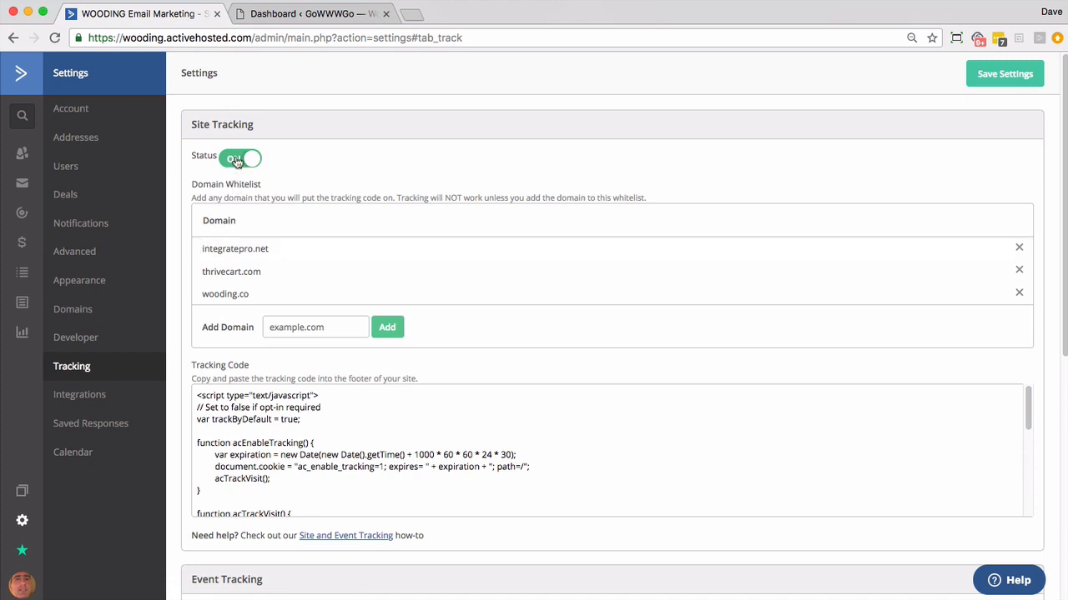
mouse_move(273, 271)
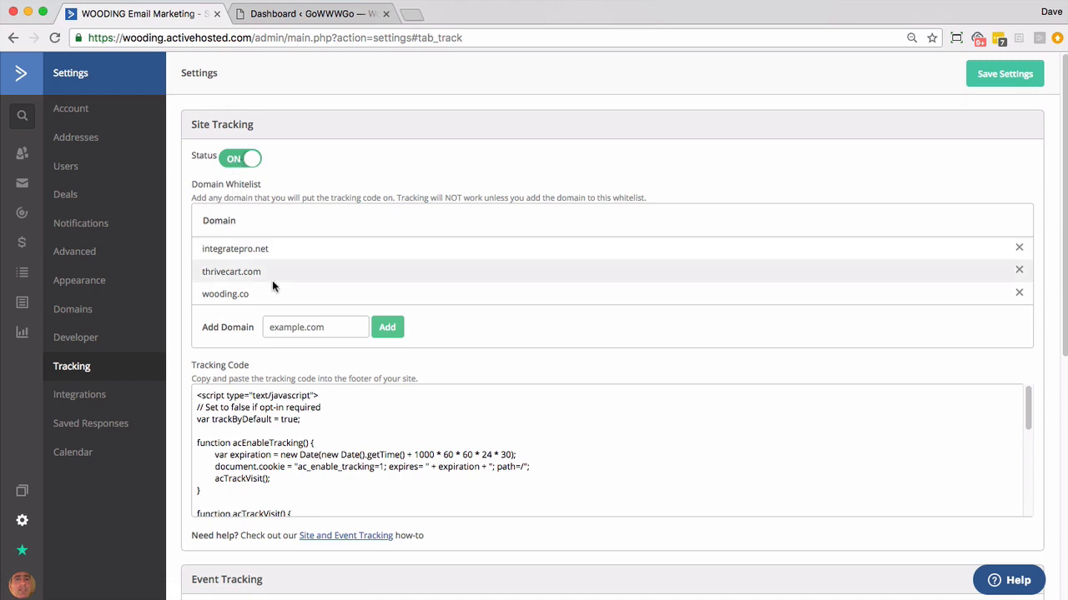
click(315, 326)
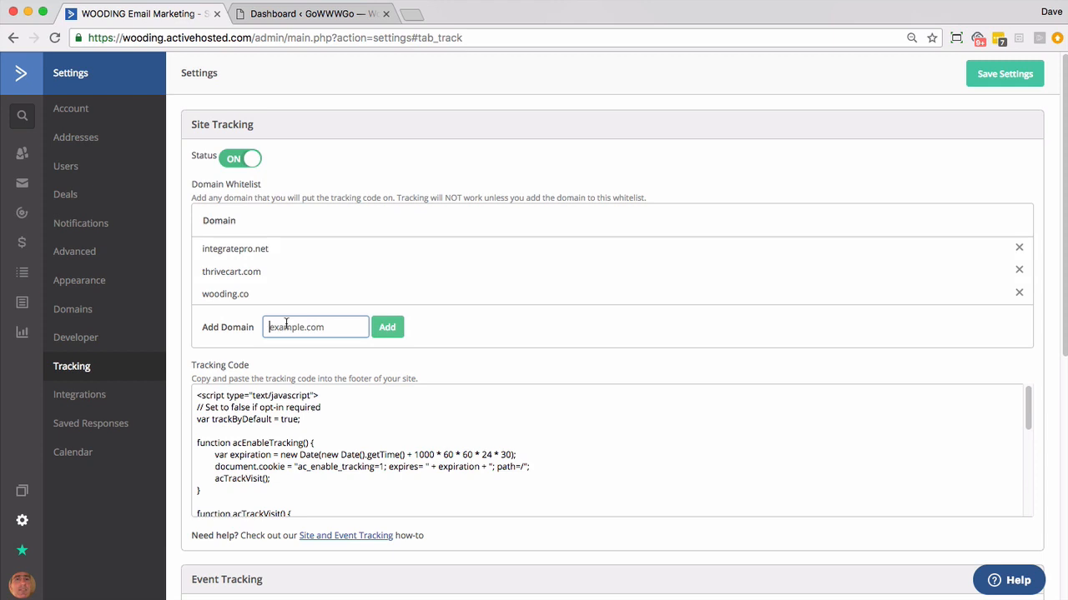
text(gowwwgo)
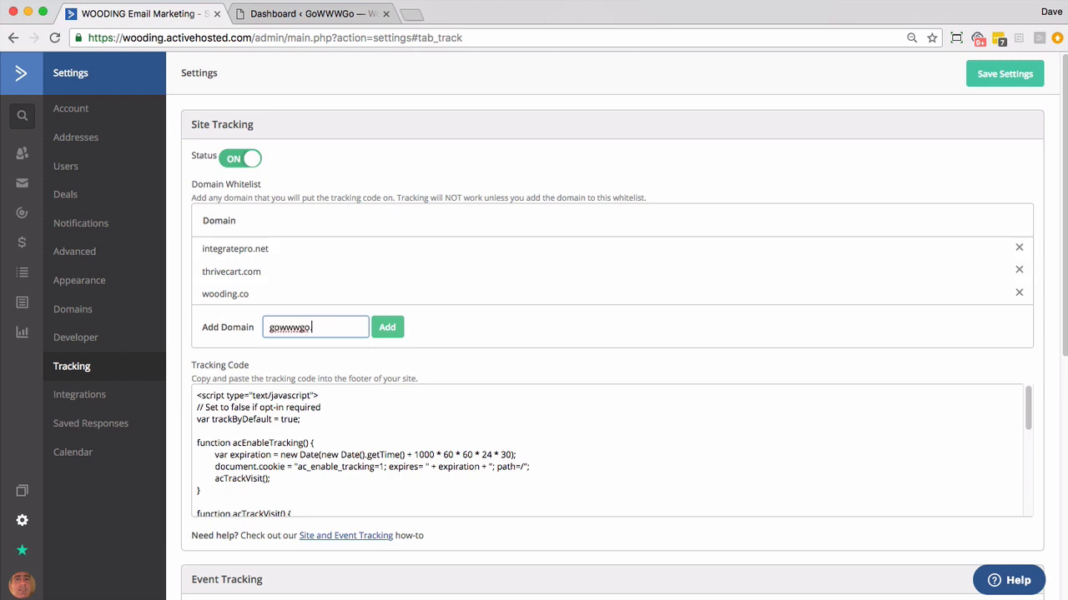
text(.com)
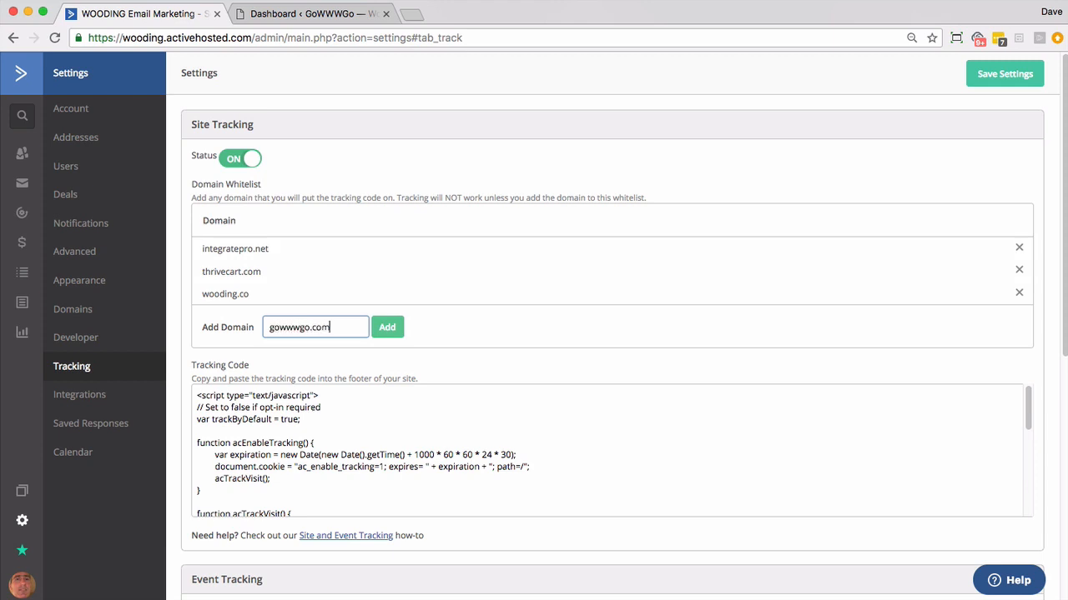
click(387, 325)
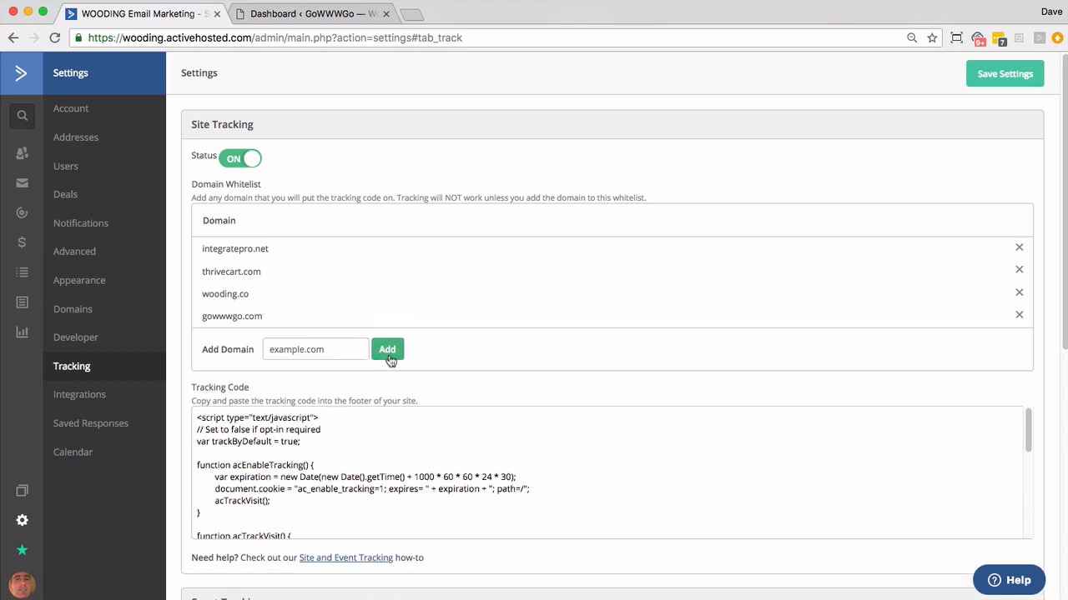
click(421, 453)
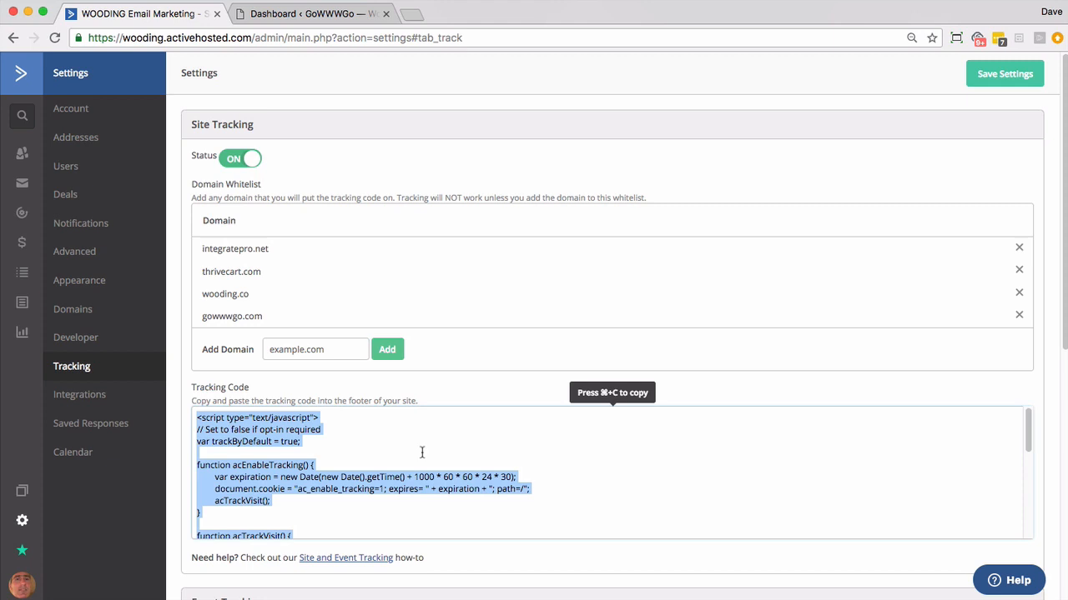
mouse_move(400, 440)
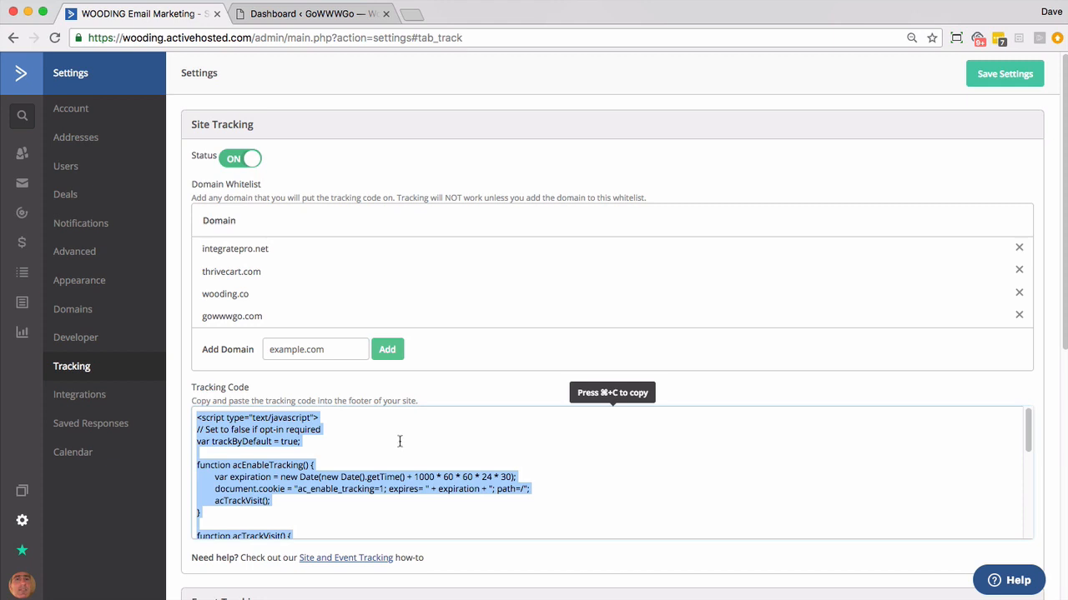
Step: From Plugins > Add New, search 'activecampaign' and install the ActiveCampaign plugin
click(308, 13)
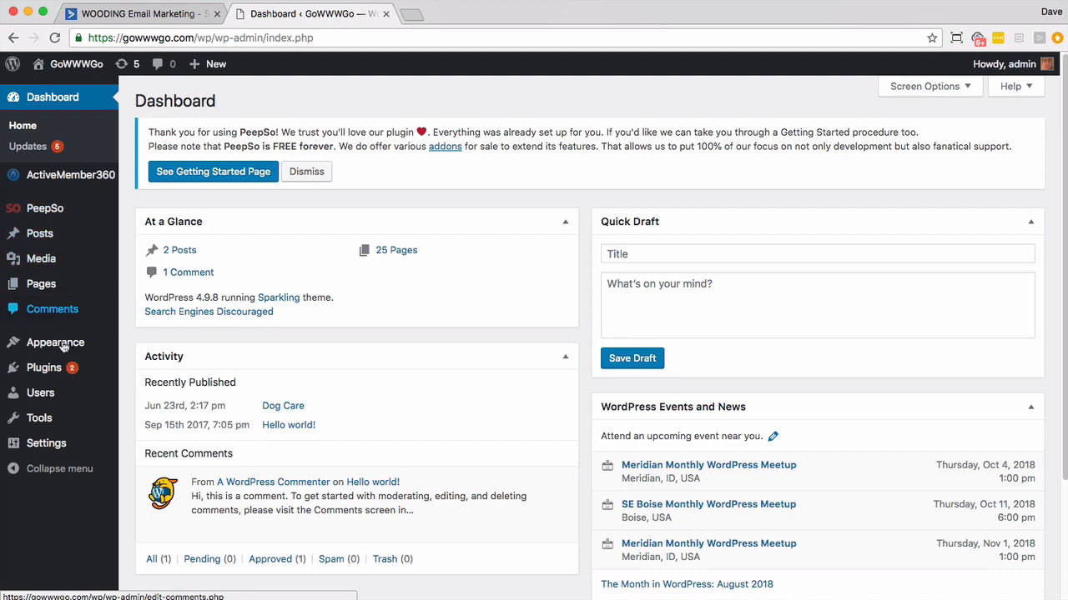
click(43, 369)
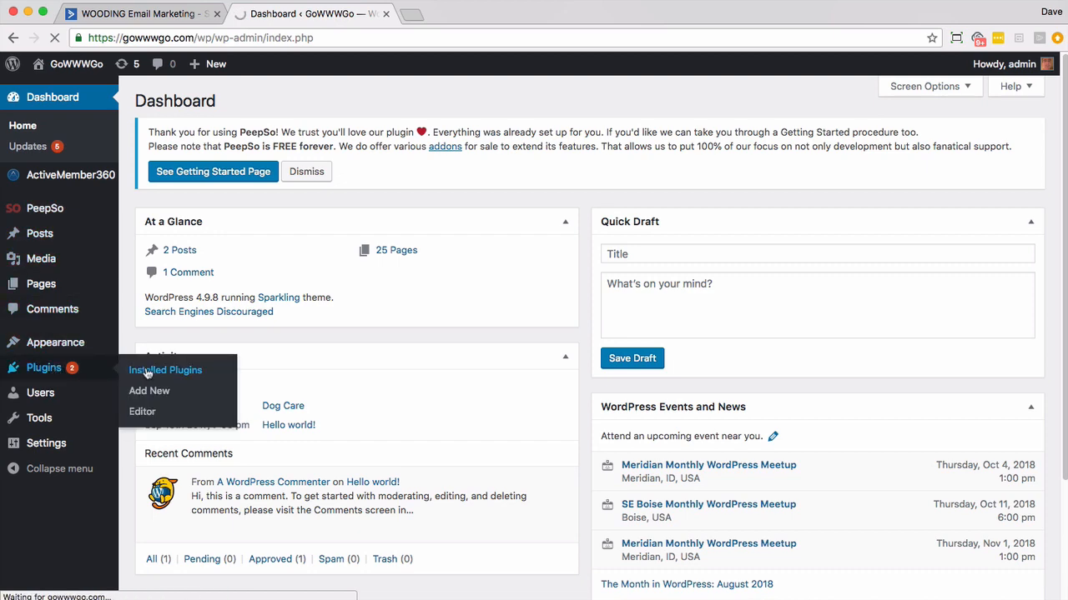
click(165, 371)
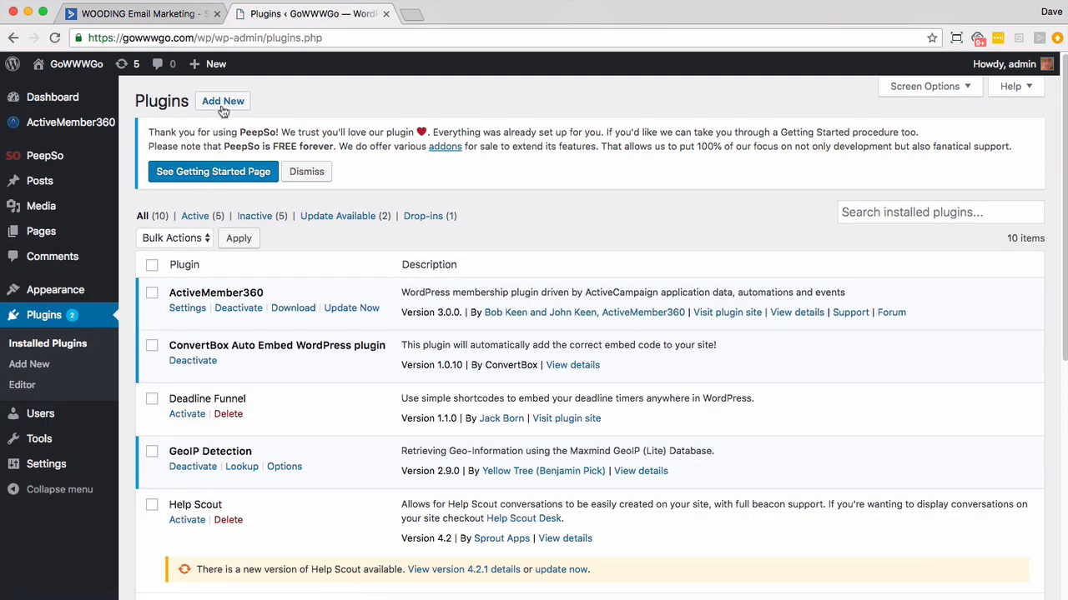
click(224, 102)
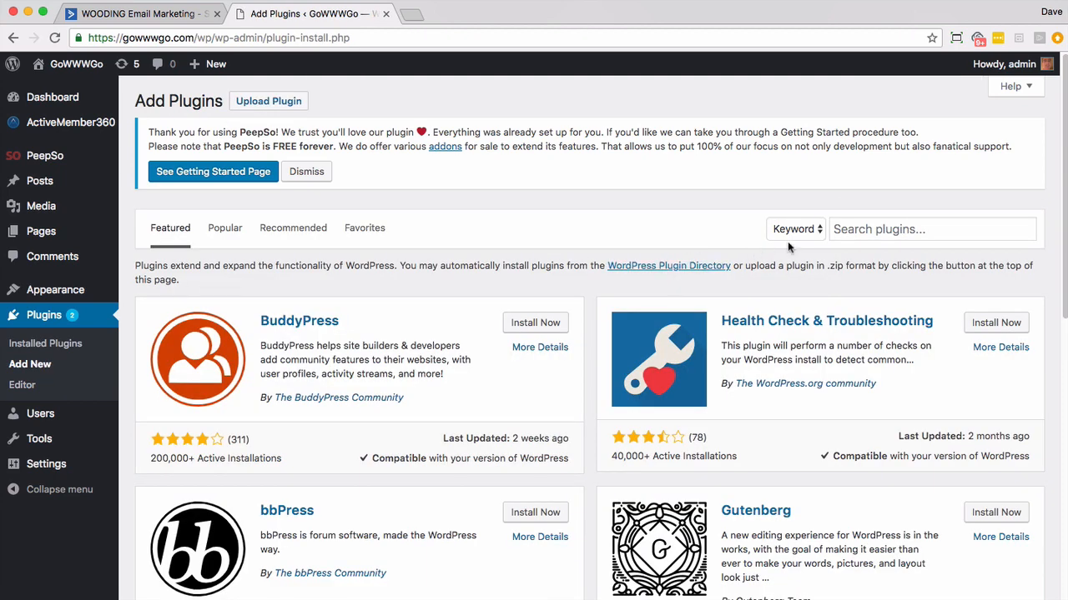
text(activecampaign)
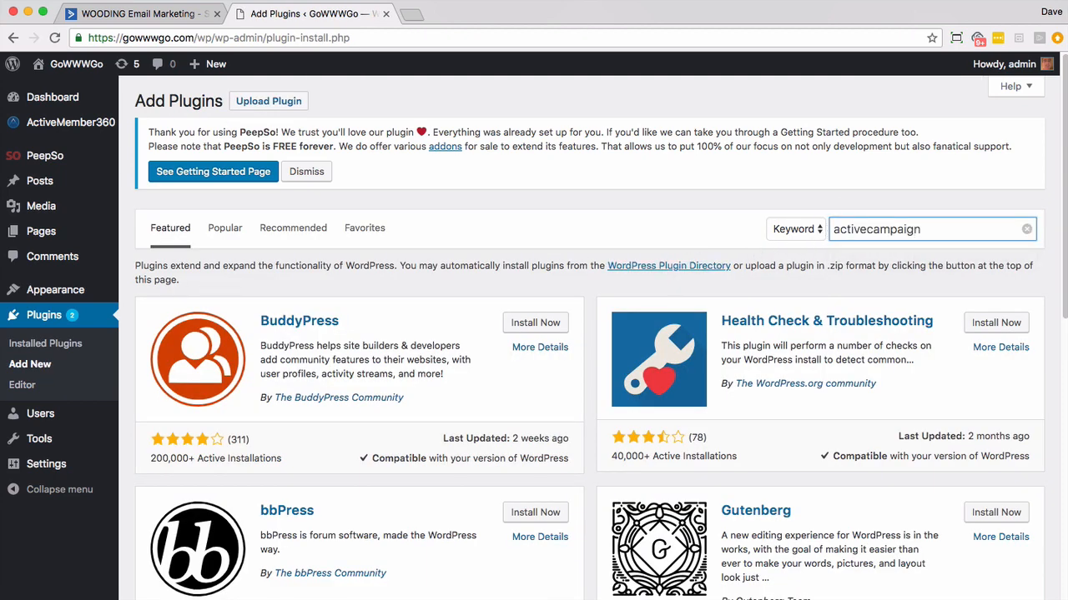
click(534, 304)
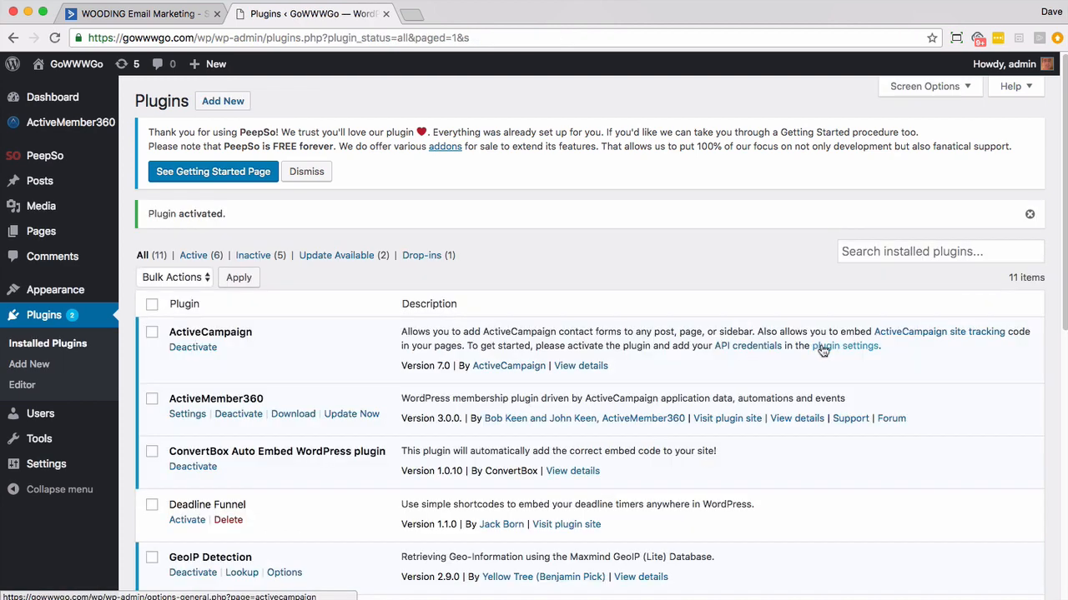
Step: View the ActiveCampaign plugin settings showing the API URL and key, then return to them
click(844, 345)
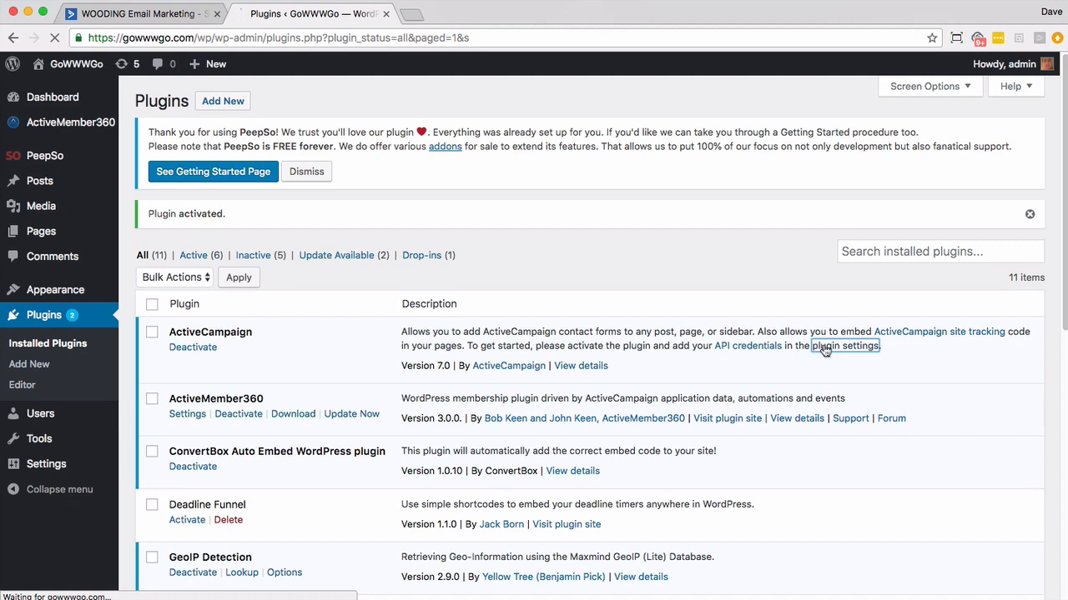
click(844, 345)
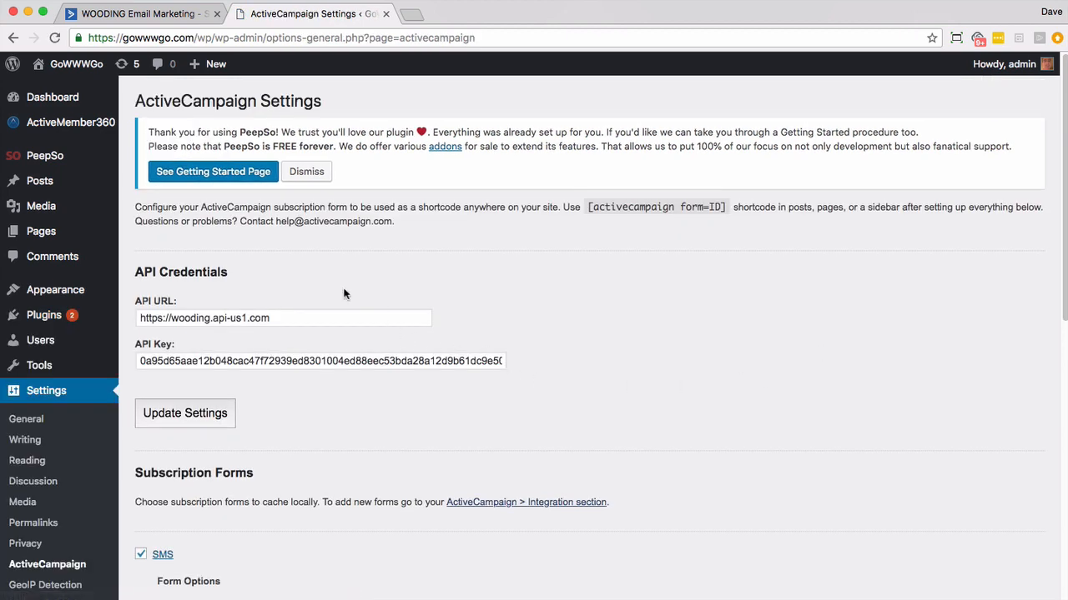
mouse_move(227, 325)
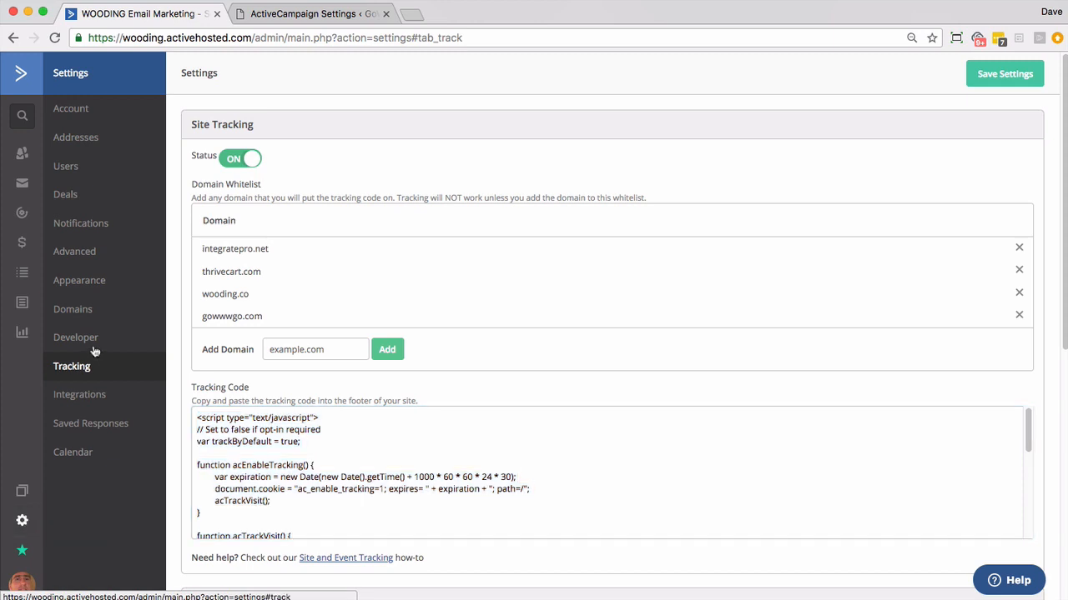
click(76, 337)
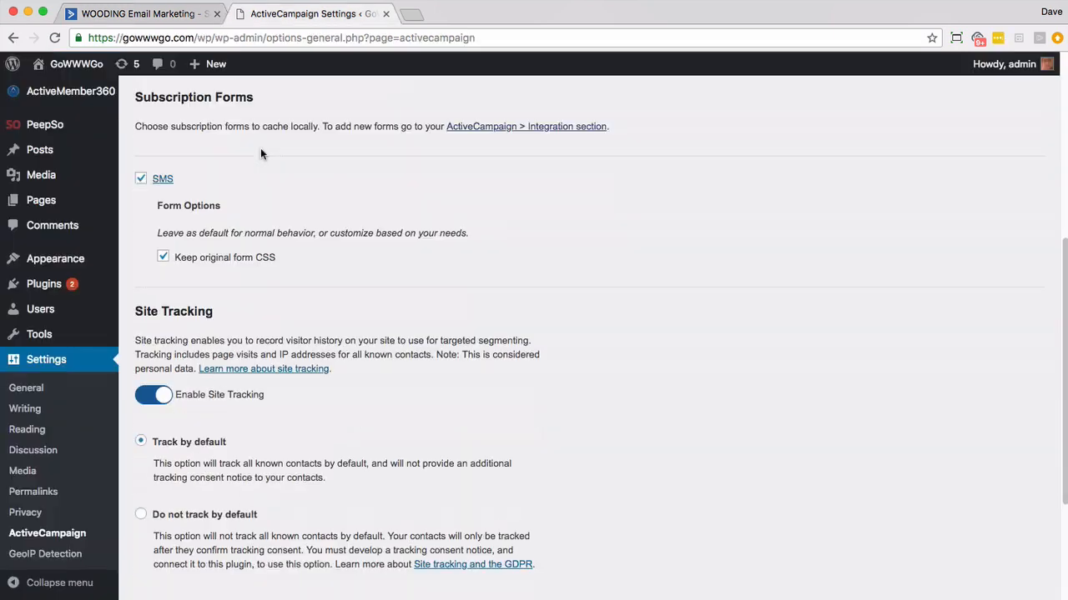
scroll(down, 3)
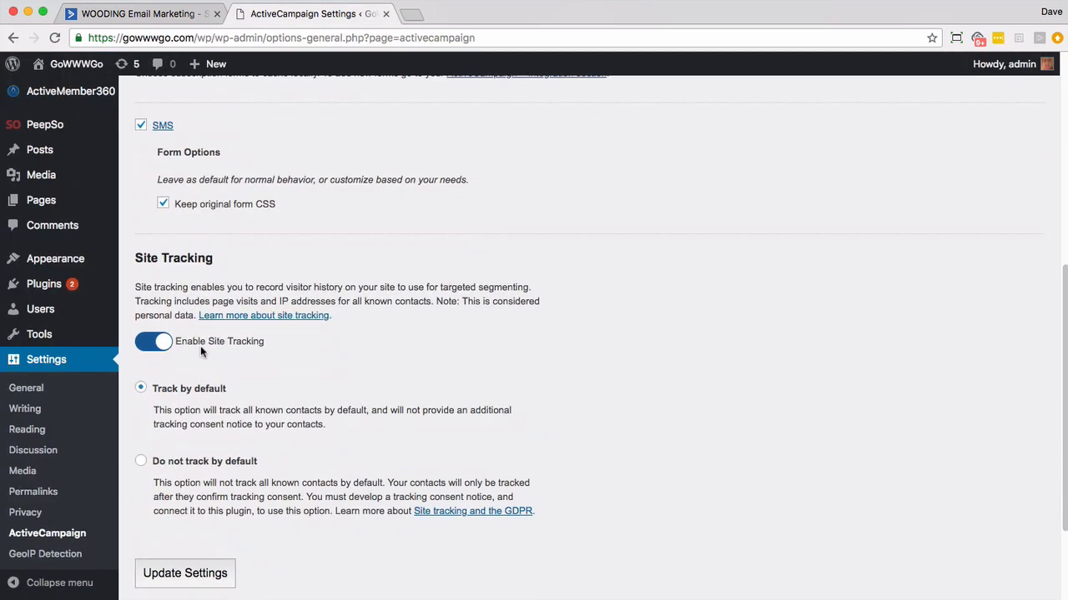
mouse_move(190, 368)
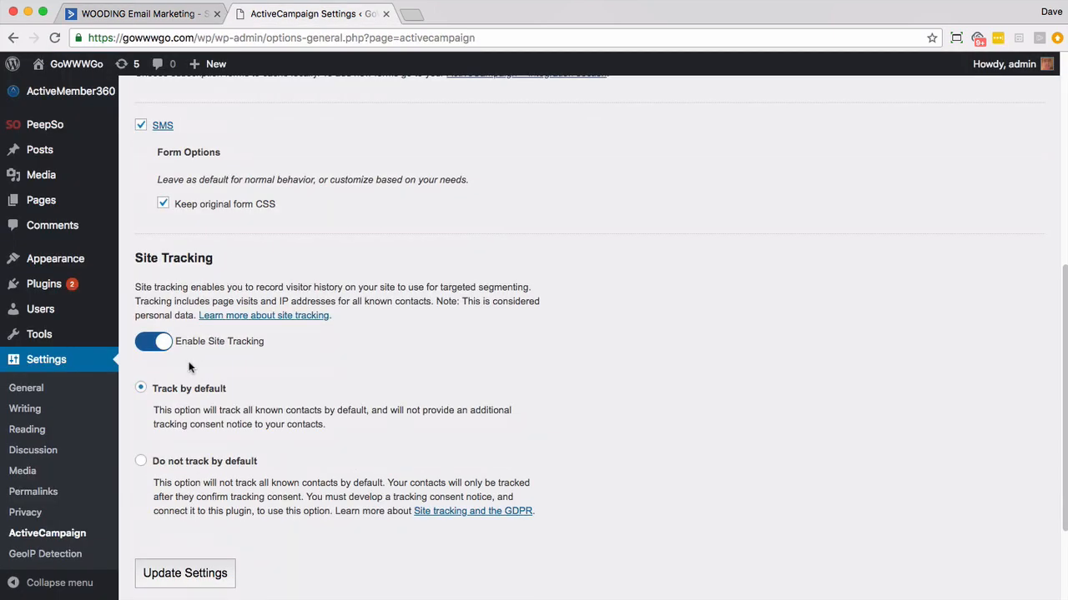
scroll(down, 3)
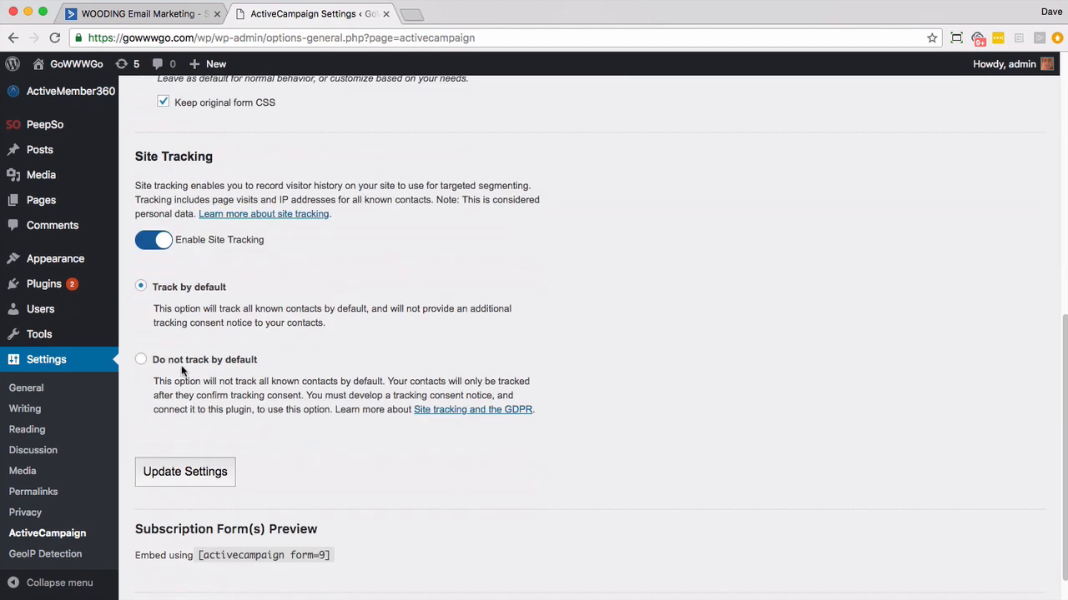